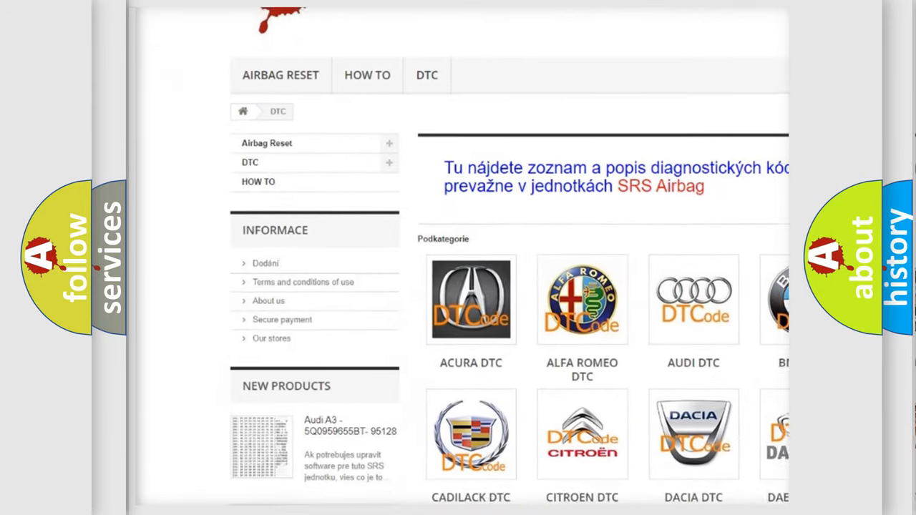
scroll("down", 3)
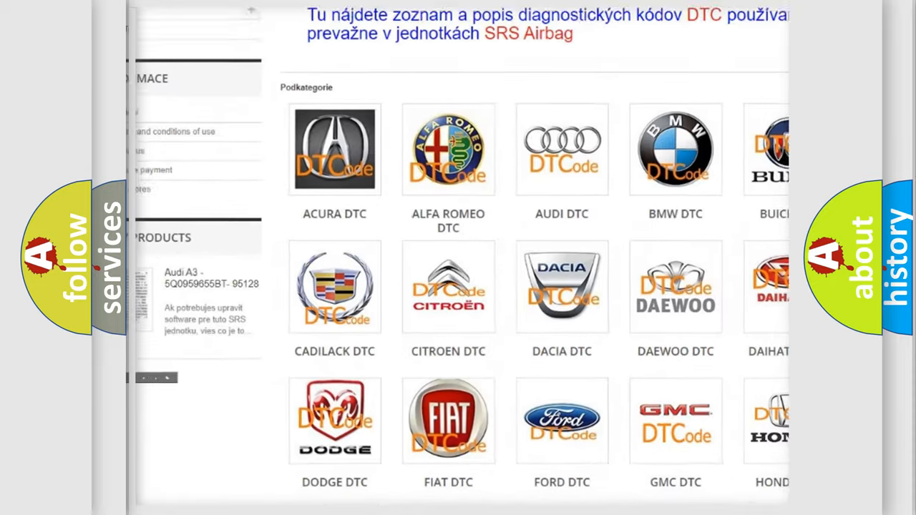
scroll("down", 3)
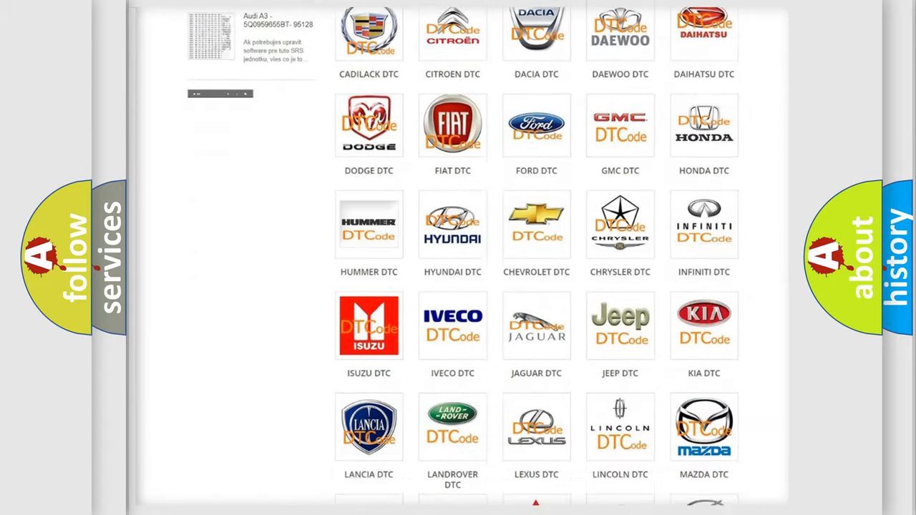
scroll("down", 3)
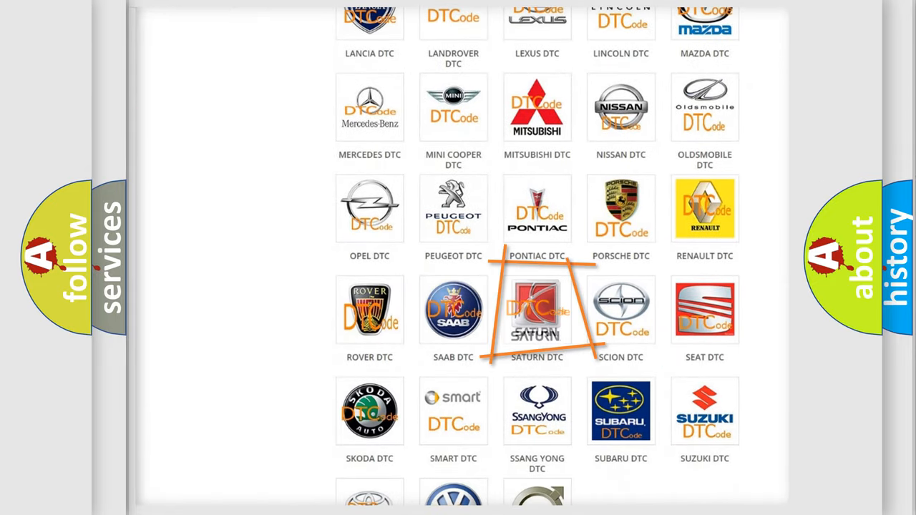